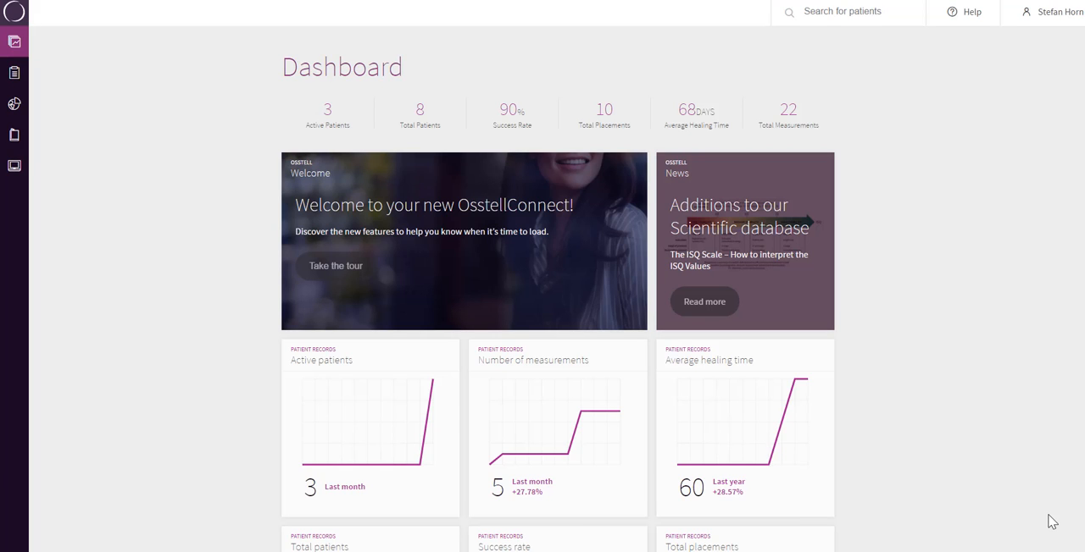
- Show the Patients list with active and inactive patients, ISQ values and protocols
{"action": "scroll", "scroll_direction": "down", "scroll_amount": 3}
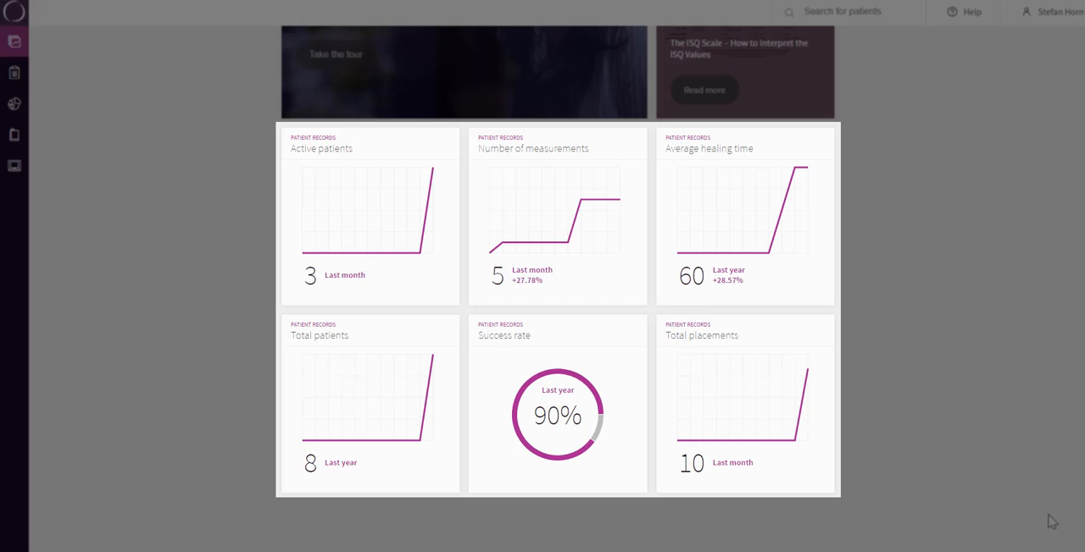
{"action": "mouse_move", "coordinate": [905, 525]}
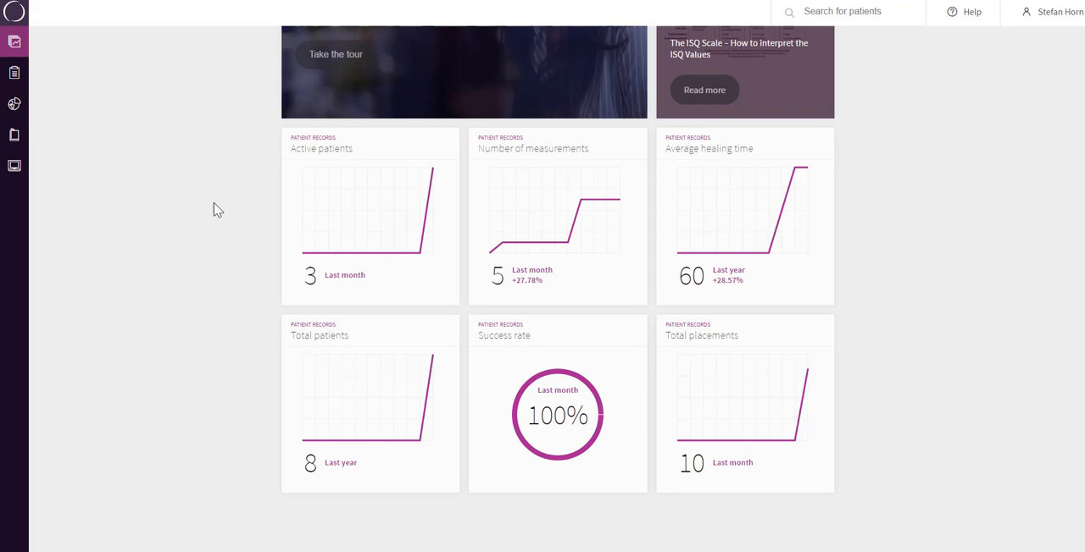
{"action": "mouse_move", "coordinate": [15, 74]}
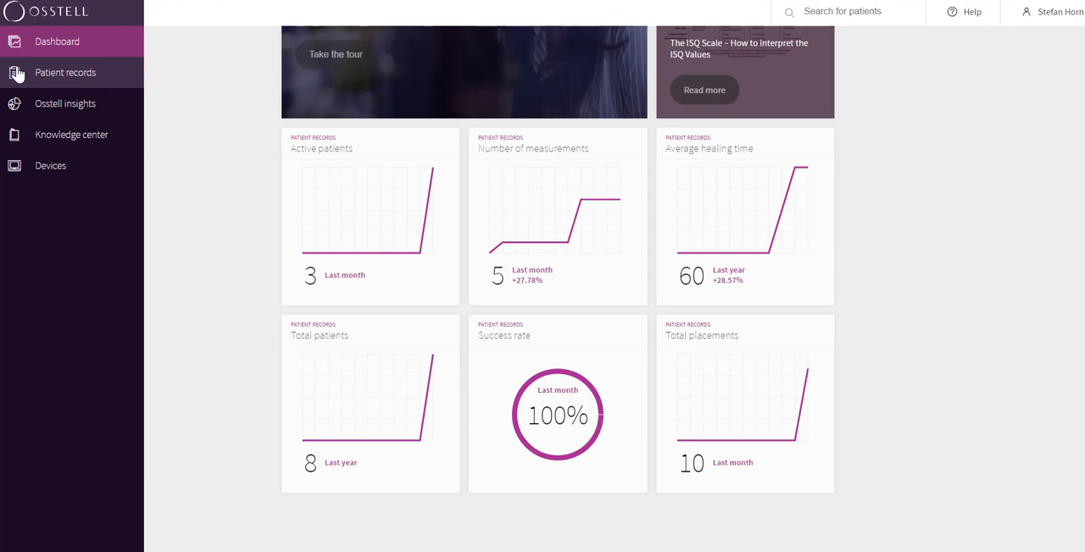
{"action": "left_click", "coordinate": [64, 71]}
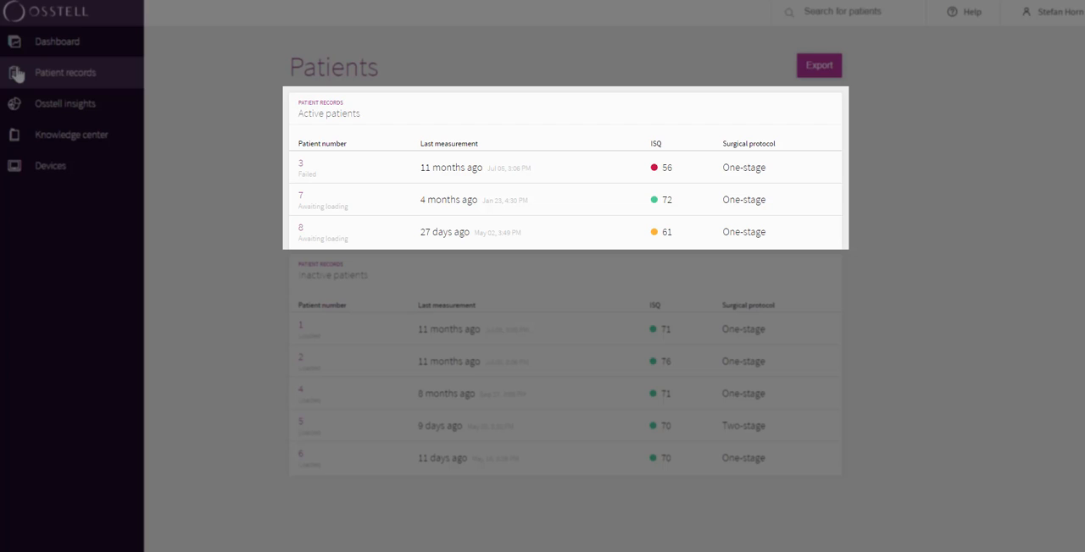
{"action": "mouse_move", "coordinate": [196, 136]}
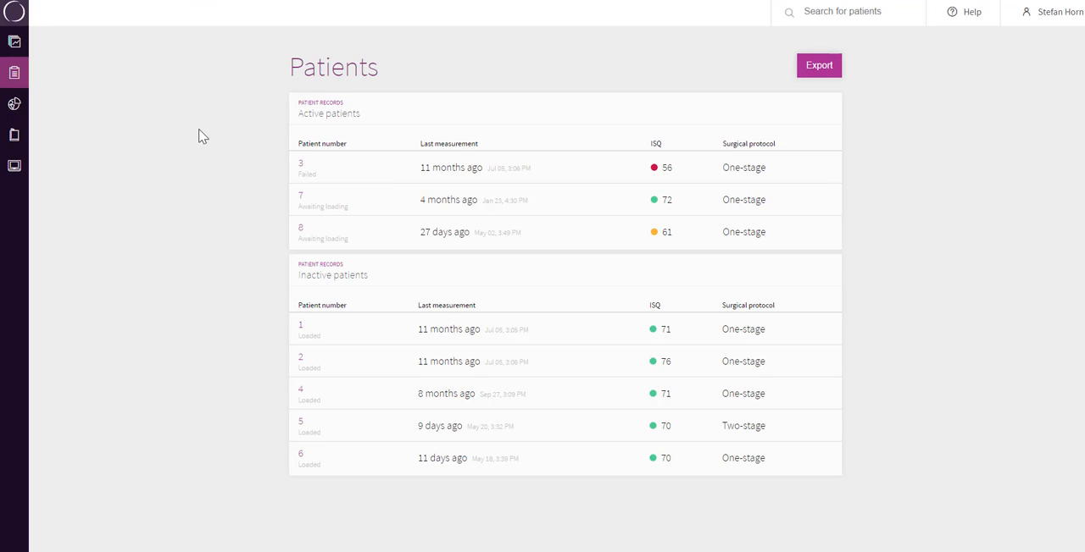
- View an active patient's dental chart and implant UNS 28 overview (ISQ 67, Awaiting loading)
{"action": "left_click", "coordinate": [817, 64]}
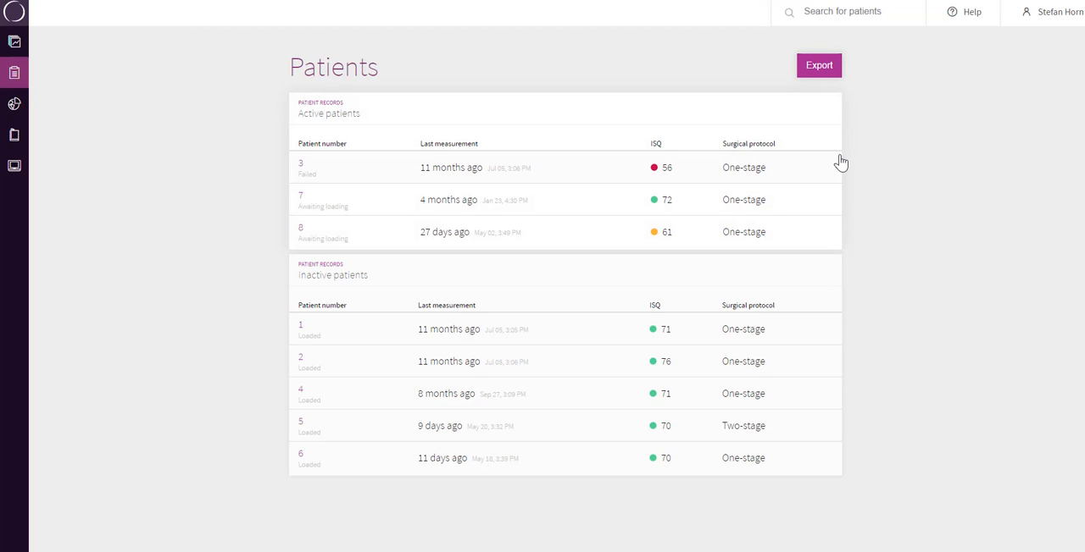
{"action": "mouse_move", "coordinate": [810, 168]}
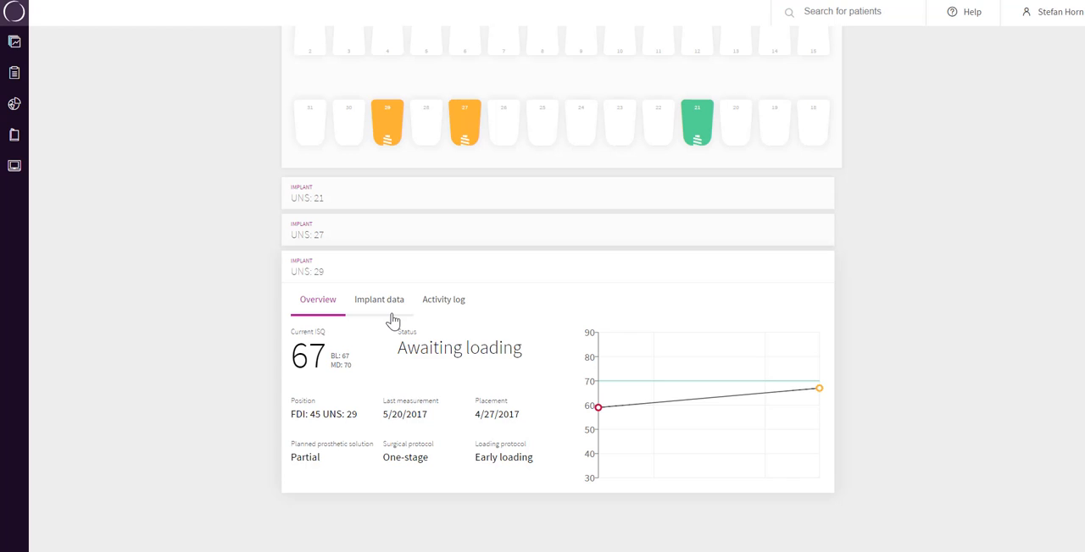
- Review implant UNS 28's implant data (OsseoSpeed EV, diameter 4.25) and its activity log
{"action": "left_click", "coordinate": [380, 298]}
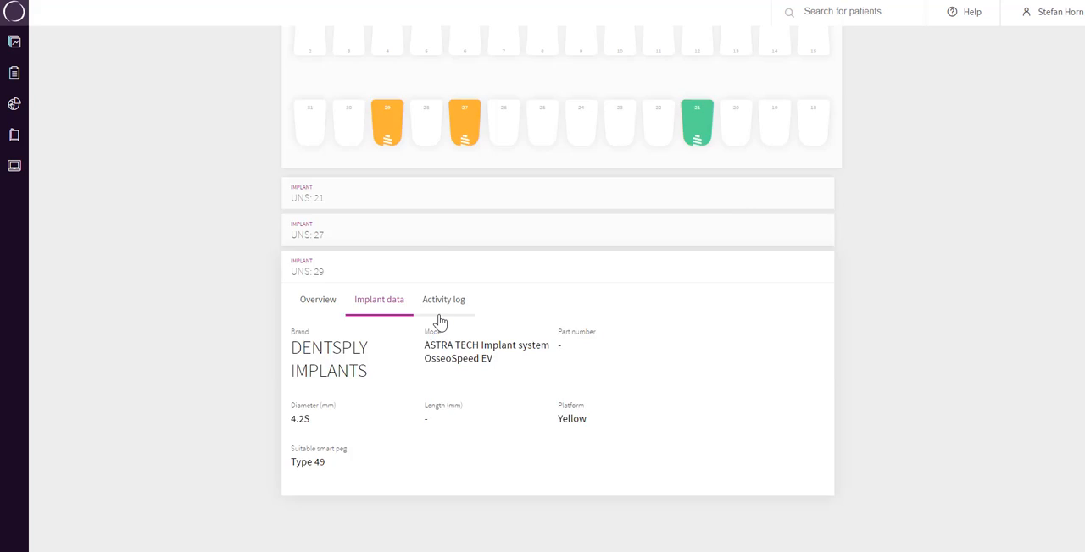
{"action": "left_click", "coordinate": [444, 299]}
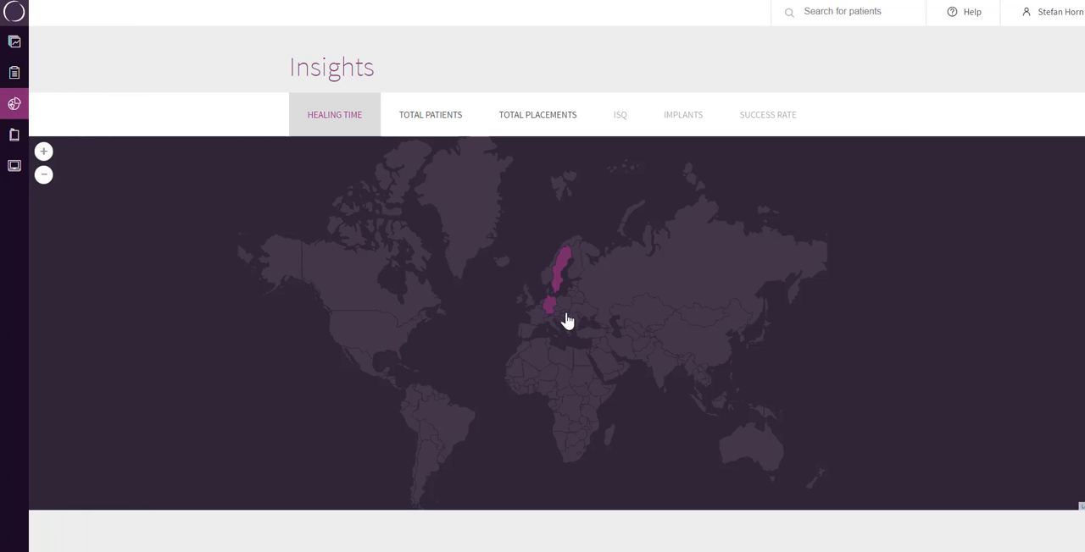
{"action": "mouse_move", "coordinate": [560, 278]}
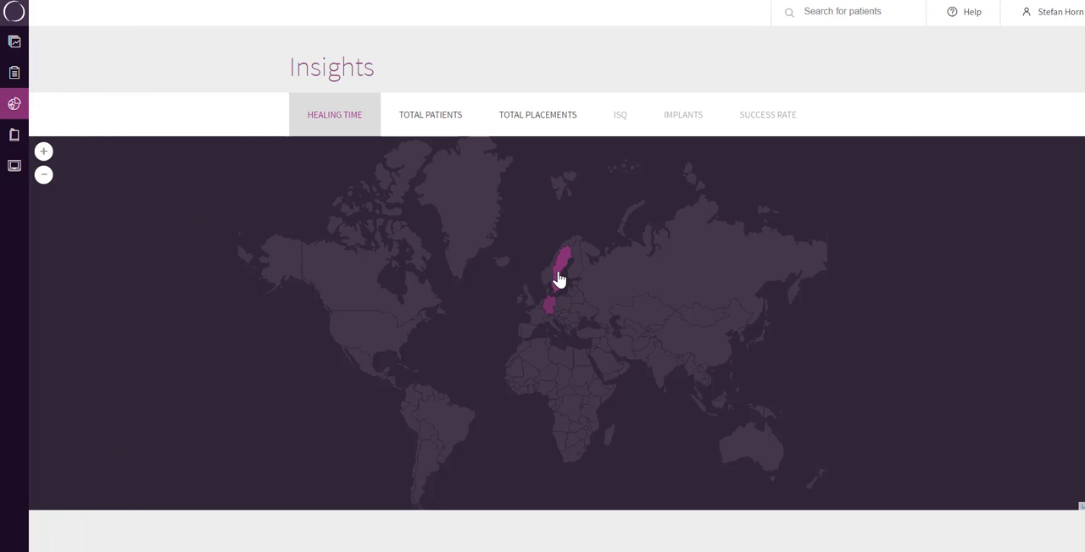
{"action": "mouse_move", "coordinate": [559, 271]}
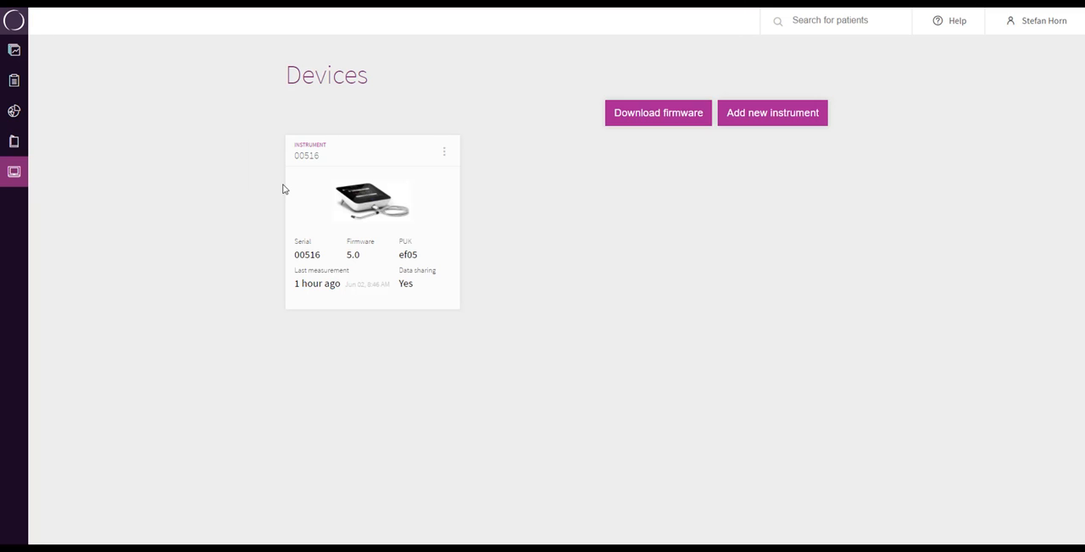
{"action": "mouse_move", "coordinate": [278, 187]}
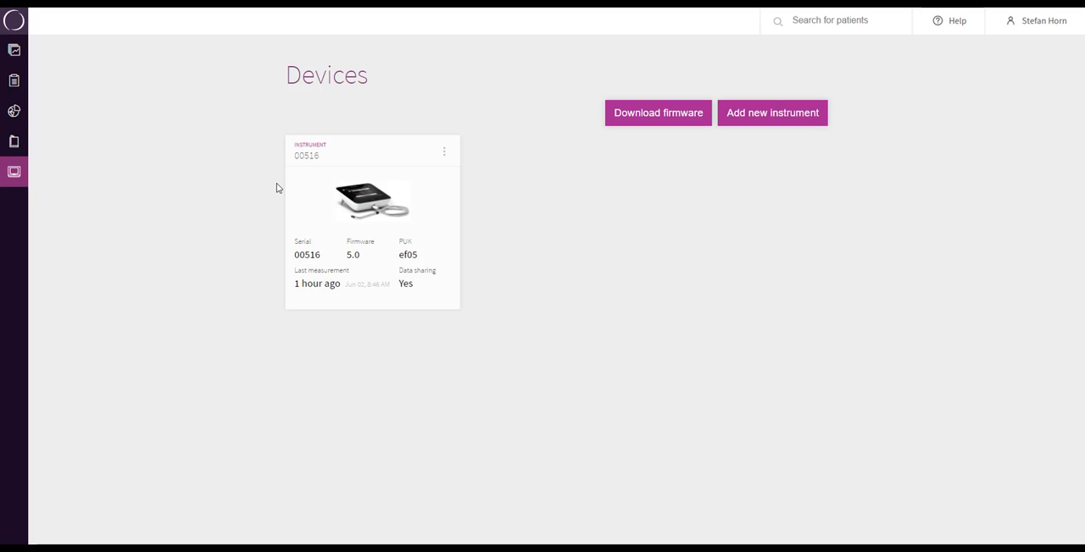
- Start adding a new instrument from the Devices page
{"action": "left_click", "coordinate": [771, 111]}
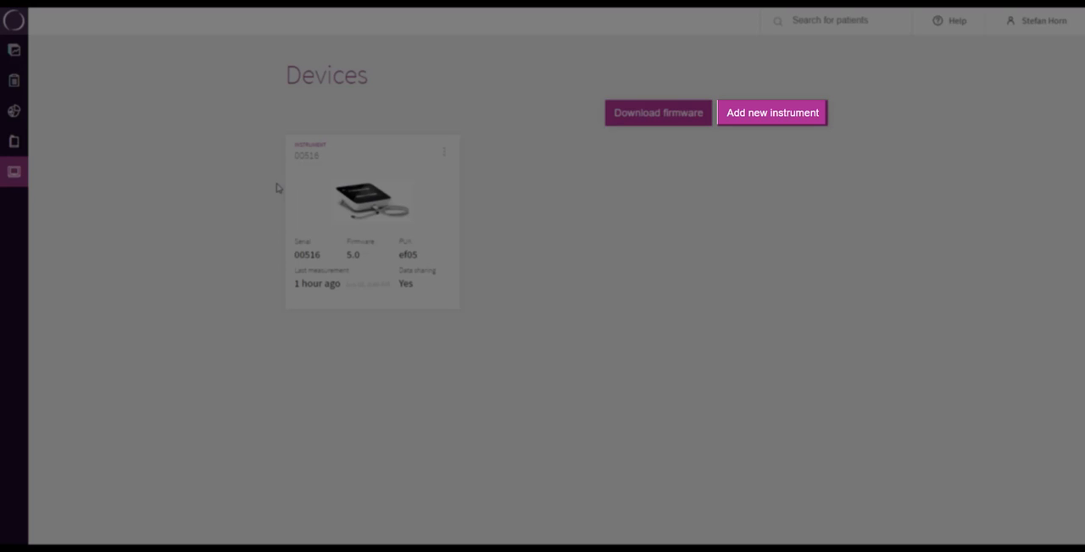